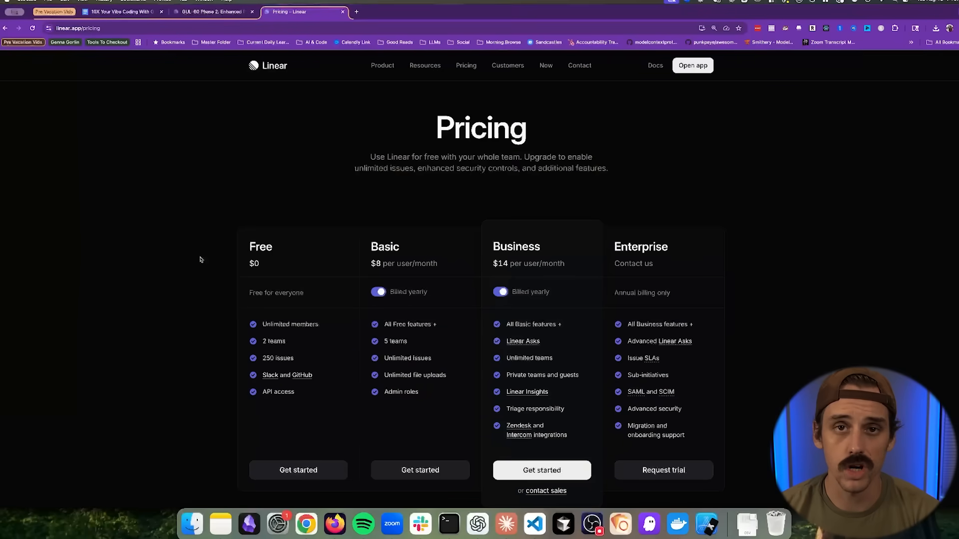
# Highlight the Free plan's $0 price and its 250 issues limit on the pricing page.
pyautogui.scroll(-3)
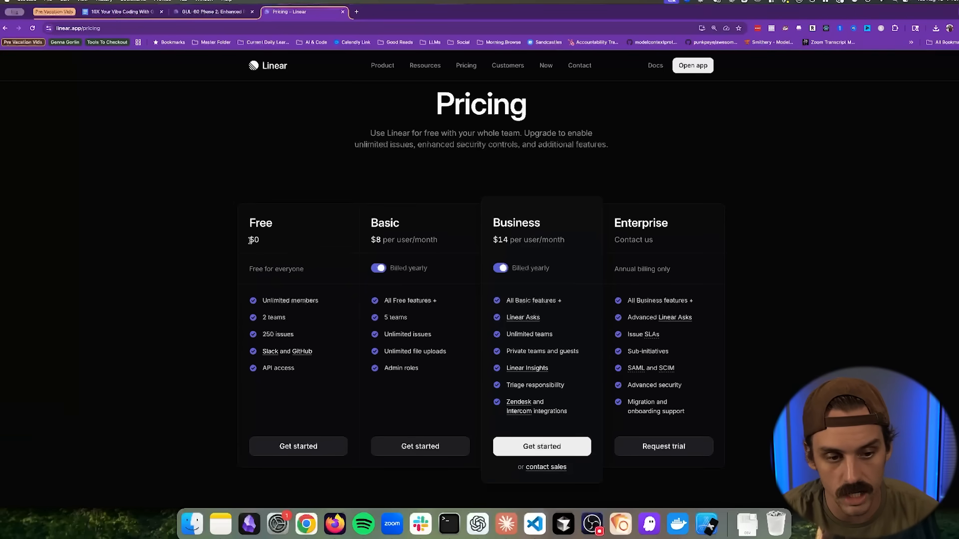
pyautogui.doubleClick(253, 239)
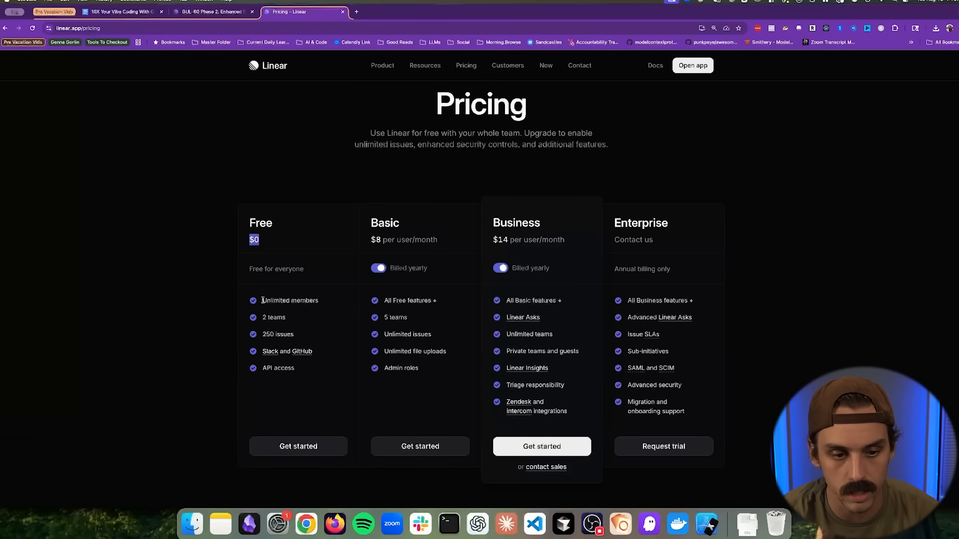
pyautogui.doubleClick(273, 316)
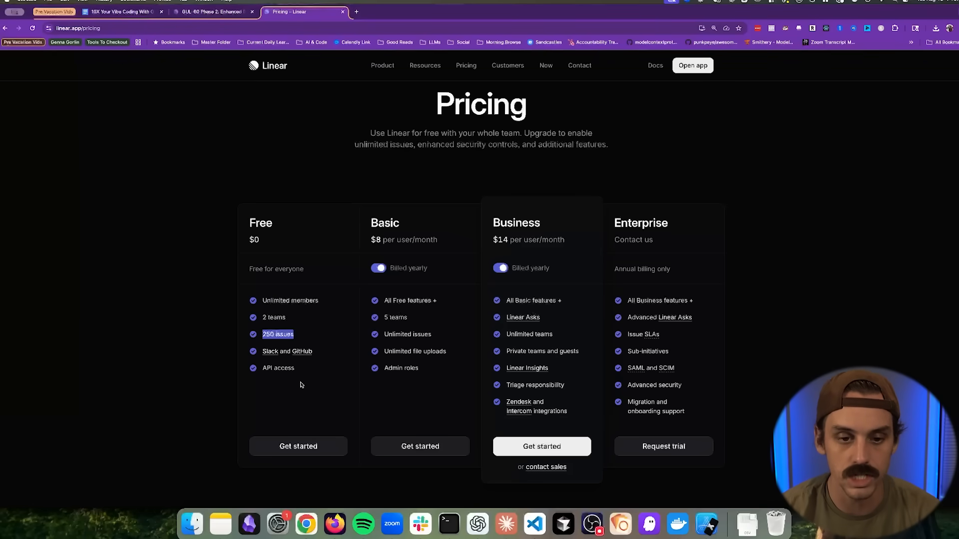
# Turn off yearly billing and highlight Basic's $10 monthly price and the Free plan's 250-issue limit.
pyautogui.click(378, 268)
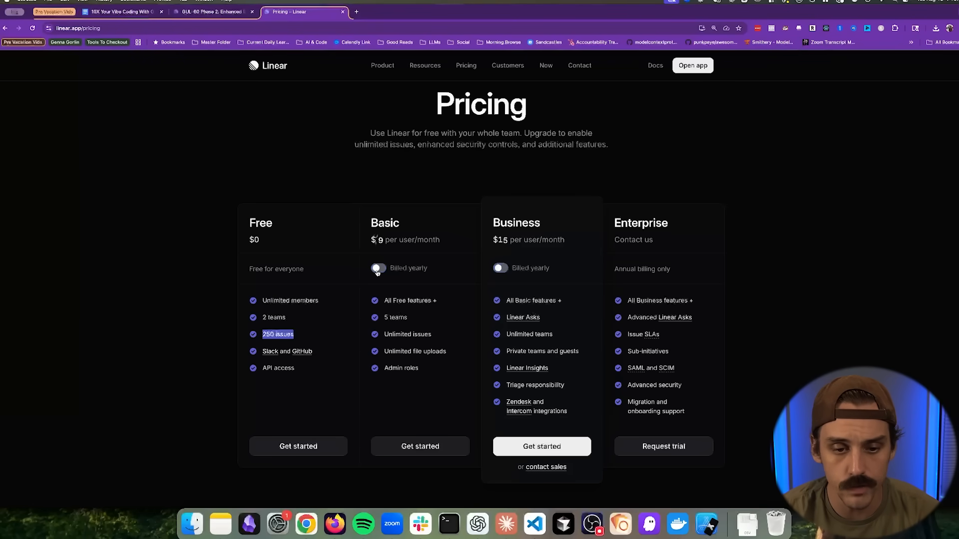
pyautogui.click(376, 268)
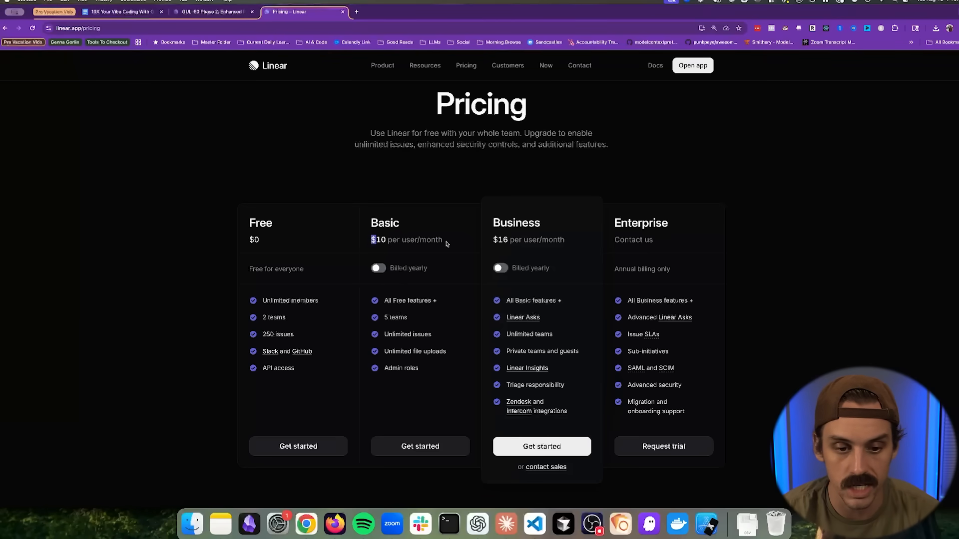
pyautogui.doubleClick(407, 334)
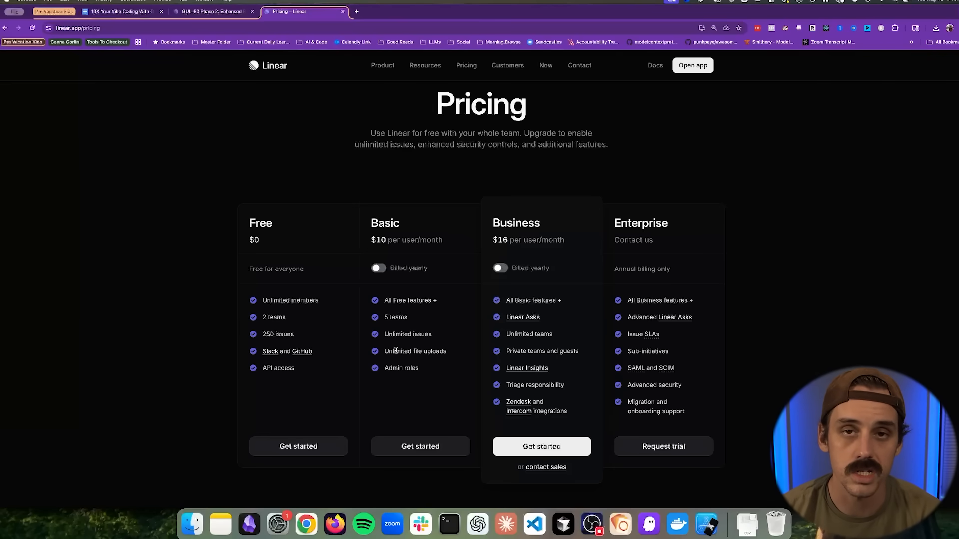
pyautogui.doubleClick(278, 334)
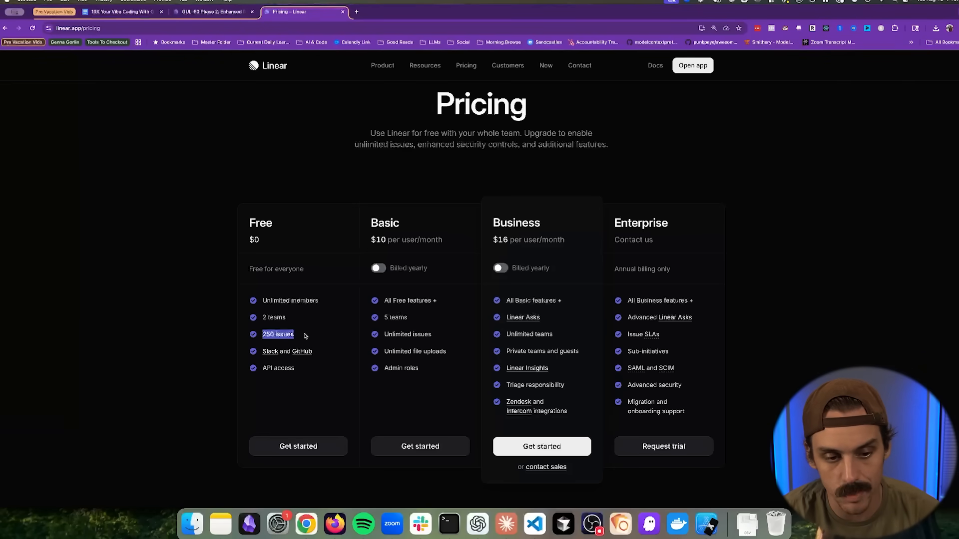
pyautogui.moveTo(300, 336)
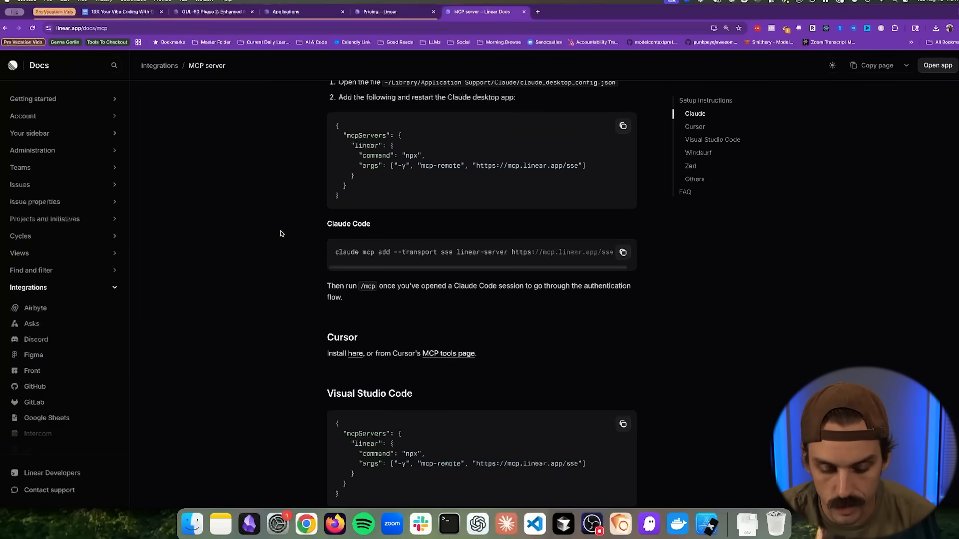
pyautogui.moveTo(299, 237)
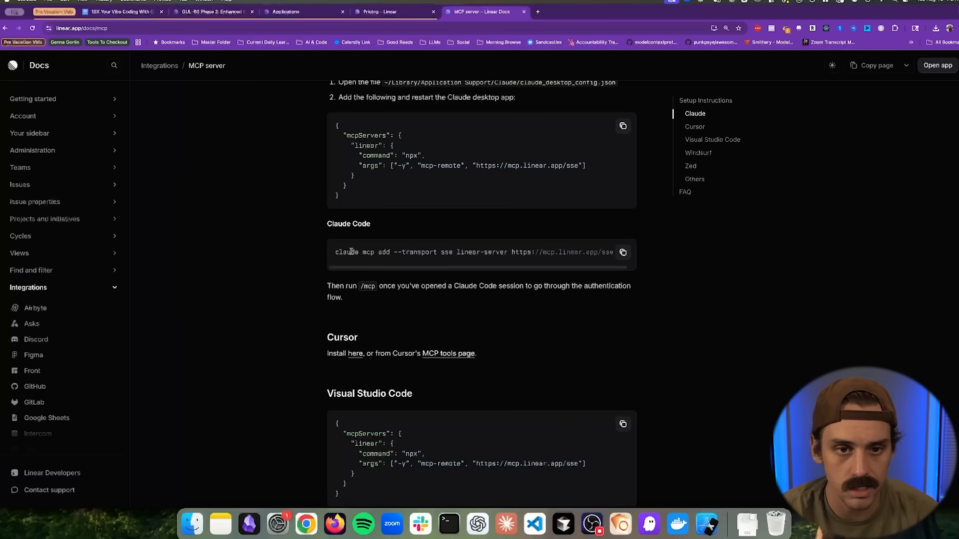
# Scroll to the Claude Code section of the MCP docs and select the claude mcp add command.
pyautogui.scroll(3)
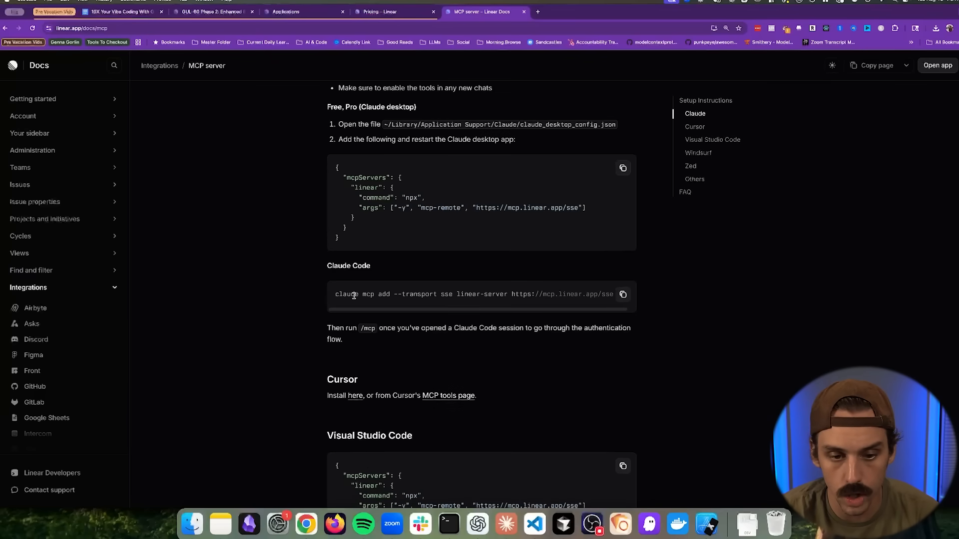
pyautogui.click(622, 294)
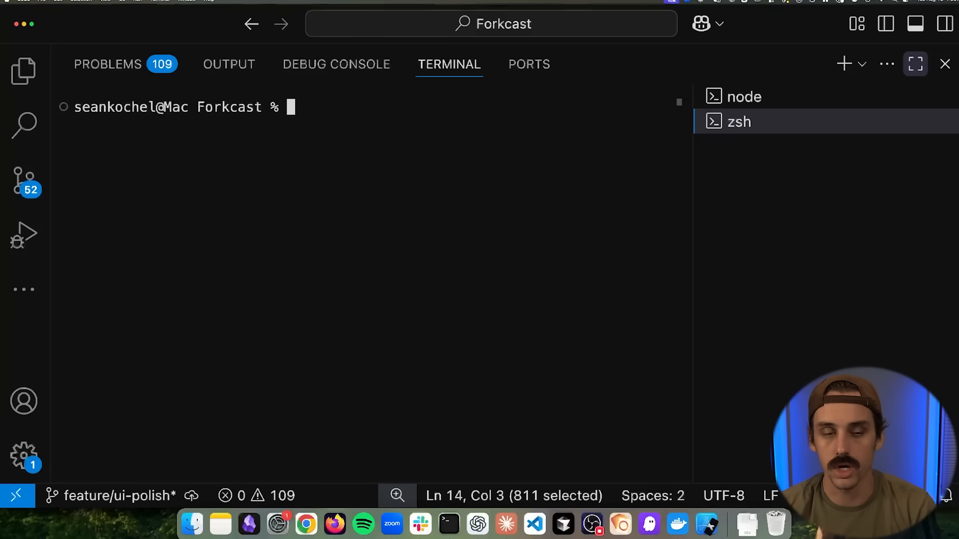
pyautogui.write('claude mcp add --transport sse linear-server https://mcp.linear.app/sse')
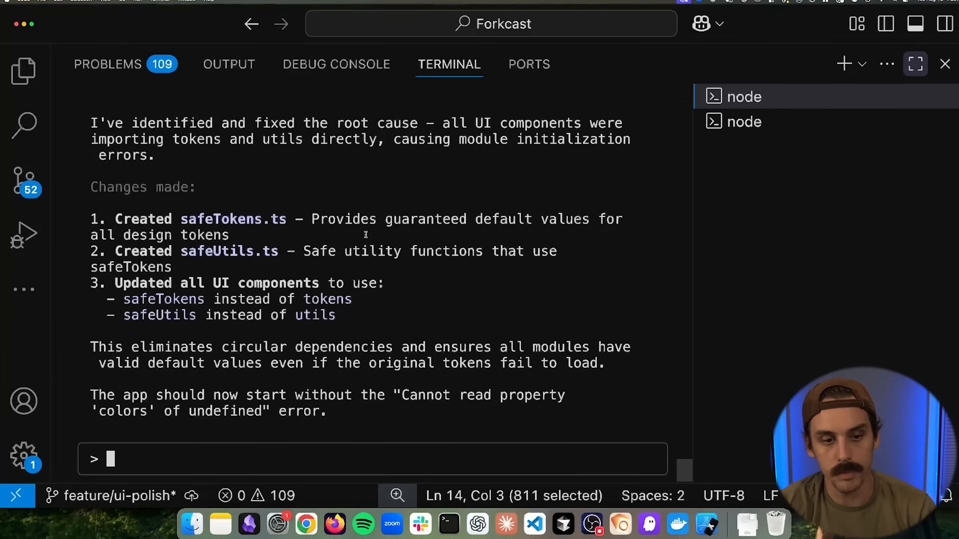
pyautogui.moveTo(198, 264)
pyautogui.write("Document all the related files and add the issue of these tokens not loading and add it as a critical bug backlog via Linear MCP. Prioritize the bug relative to the feature's core product requirements")
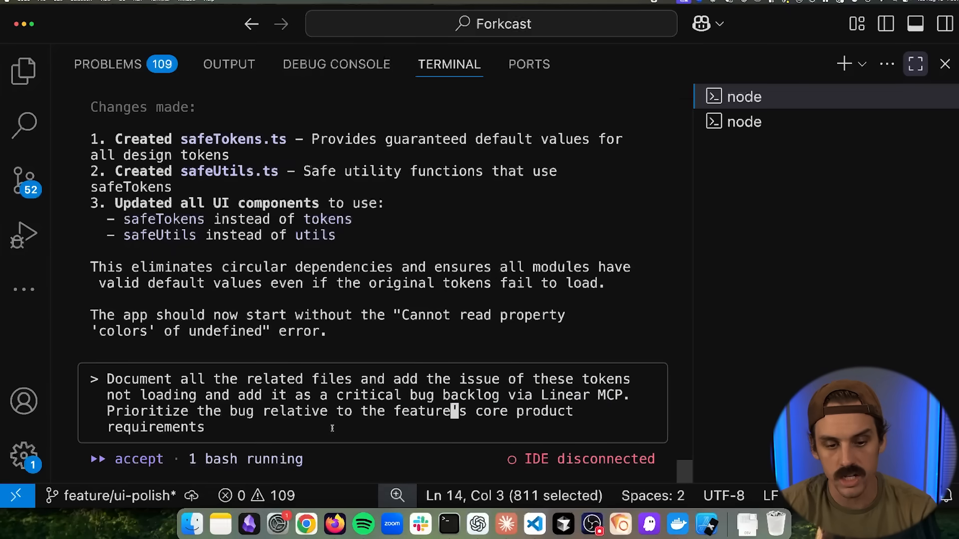
# Submit the prompt asking Claude Code to document the token files and log a critical Linear bug.
pyautogui.press('Return')
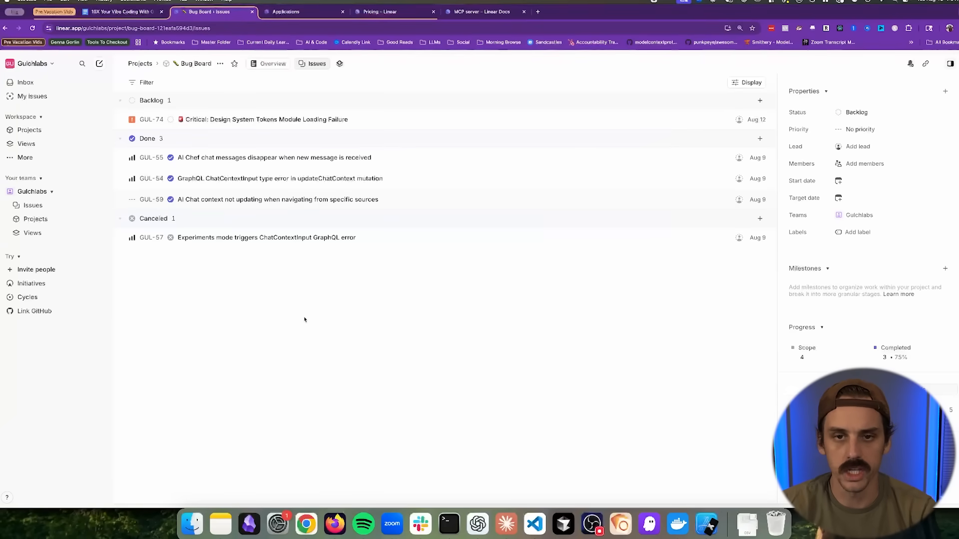
pyautogui.moveTo(239, 141)
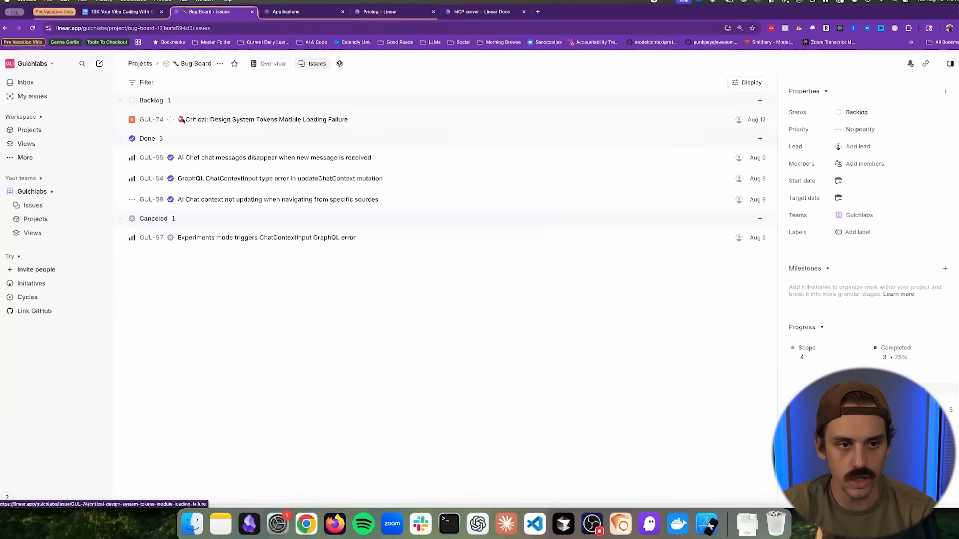
pyautogui.moveTo(208, 119)
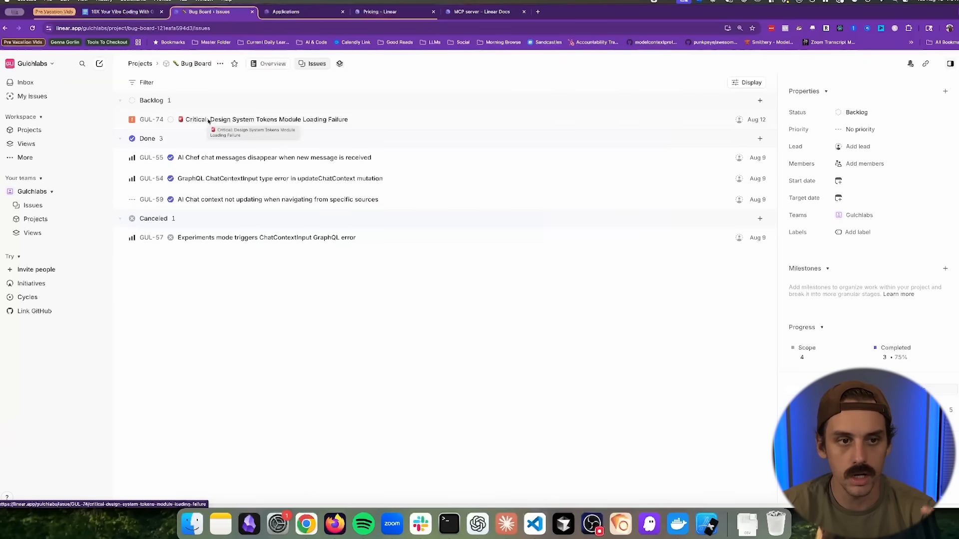
# Open GUL-74 from the Bug Board and scroll through its root cause and description sections.
pyautogui.click(267, 119)
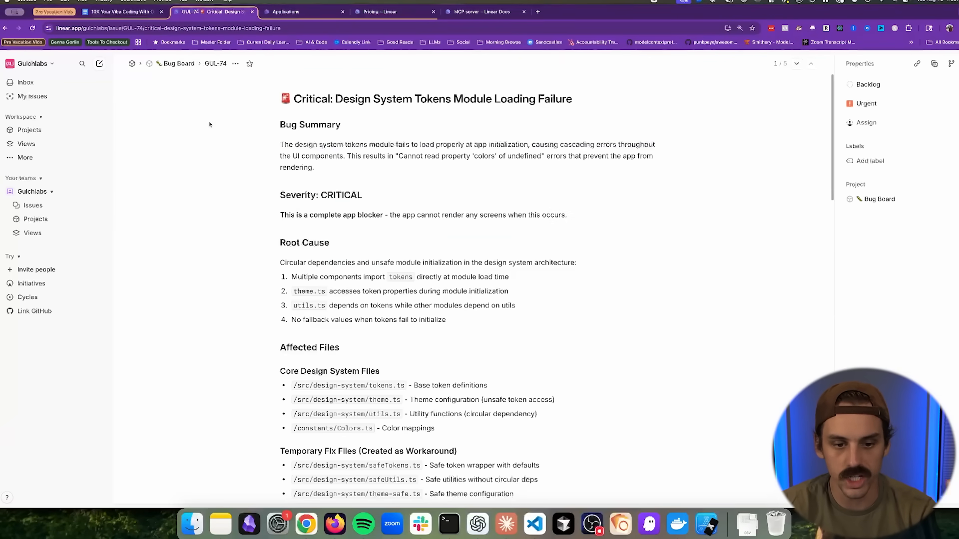
pyautogui.moveTo(235, 135)
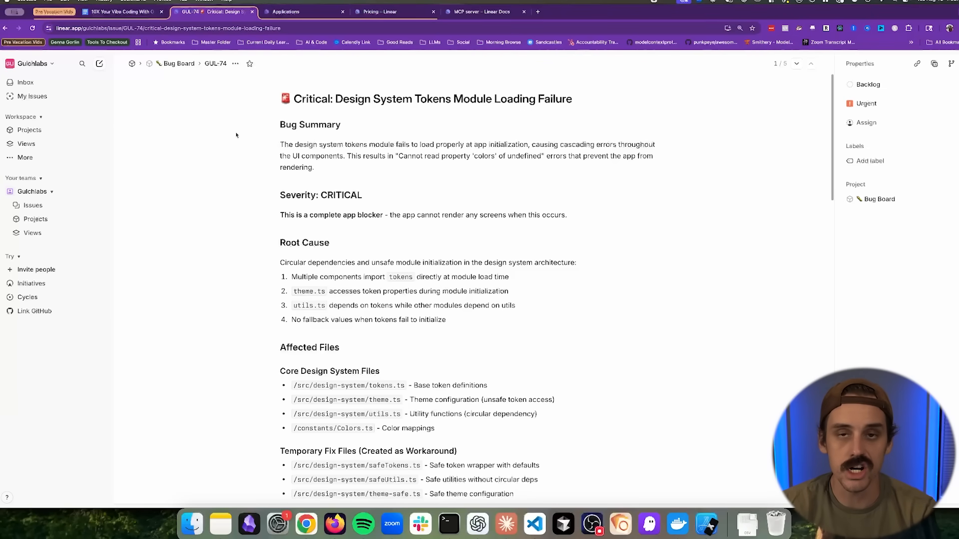
pyautogui.moveTo(280, 194)
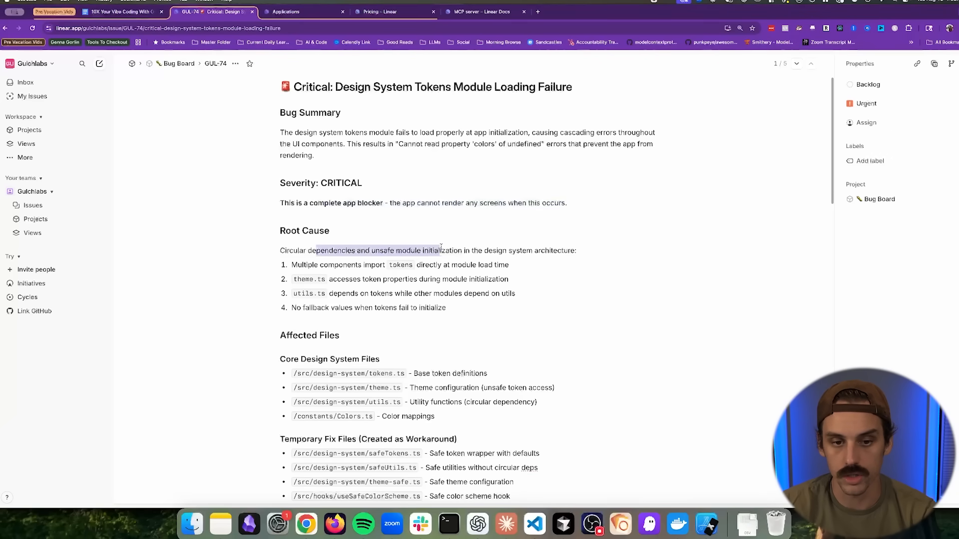
pyautogui.click(477, 250)
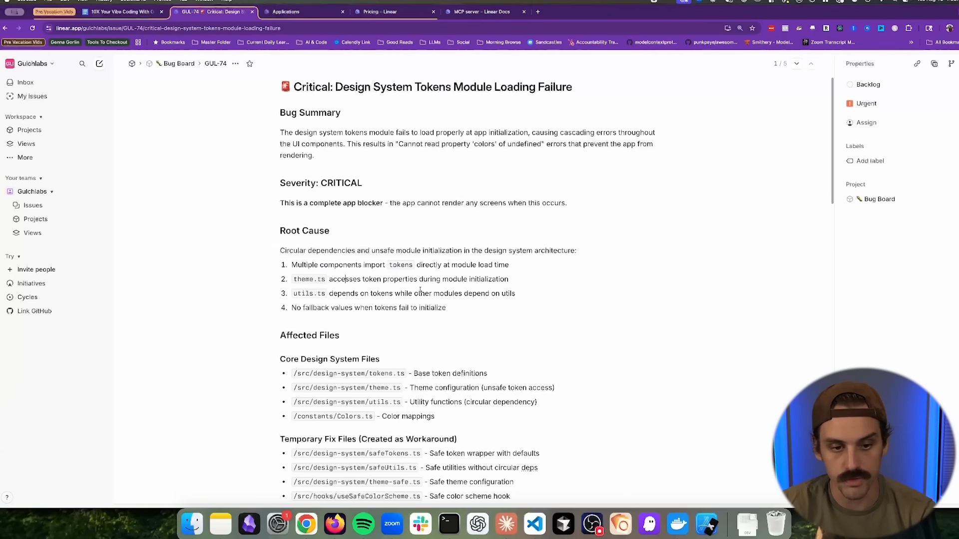
pyautogui.scroll(-3)
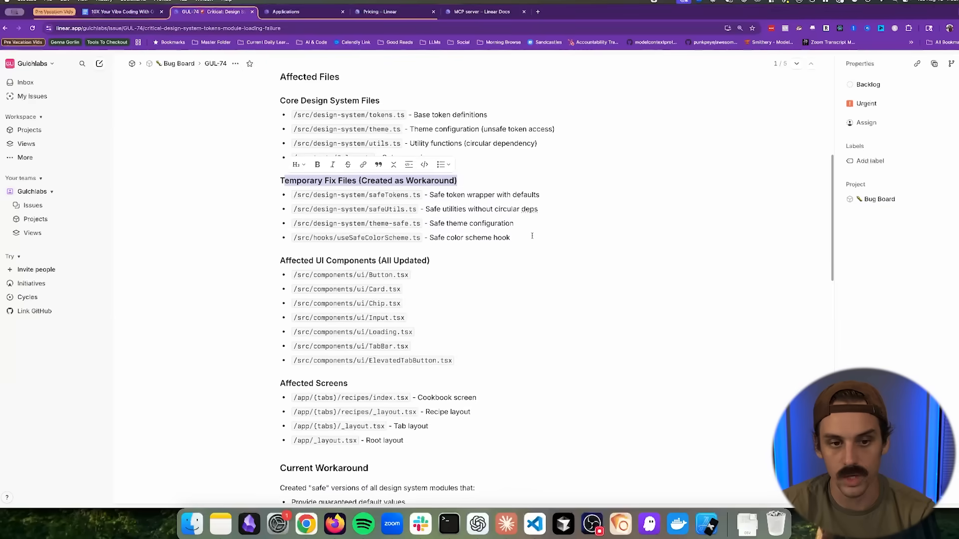
pyautogui.scroll(-3)
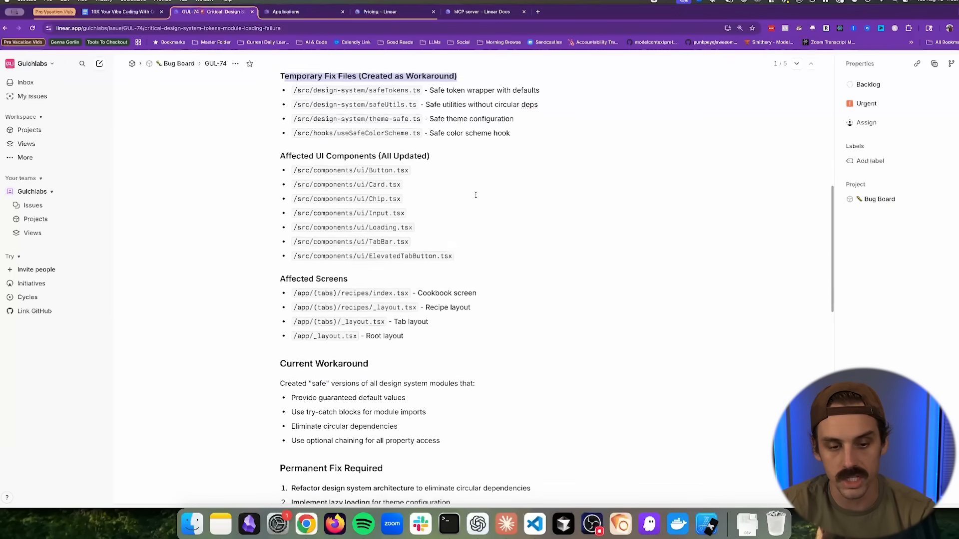
pyautogui.scroll(-3)
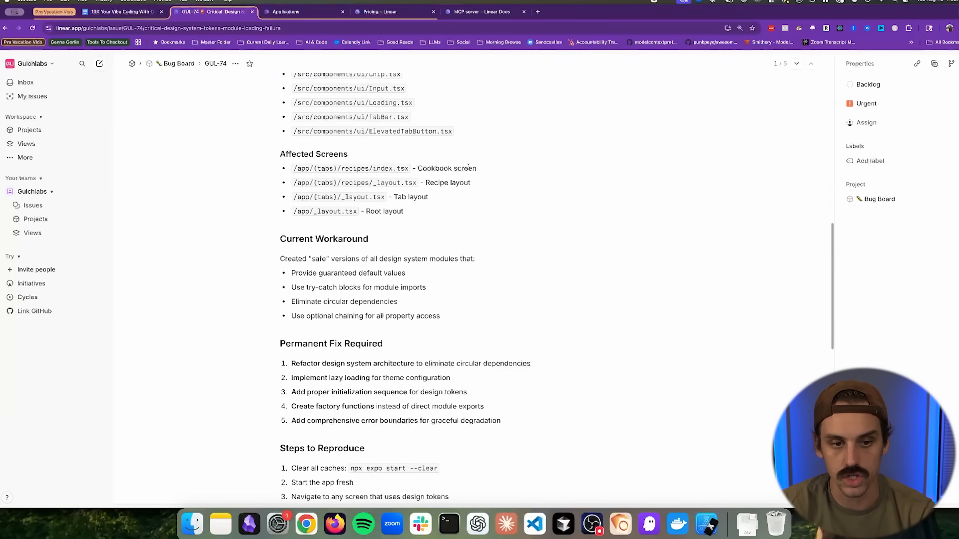
pyautogui.scroll(-3)
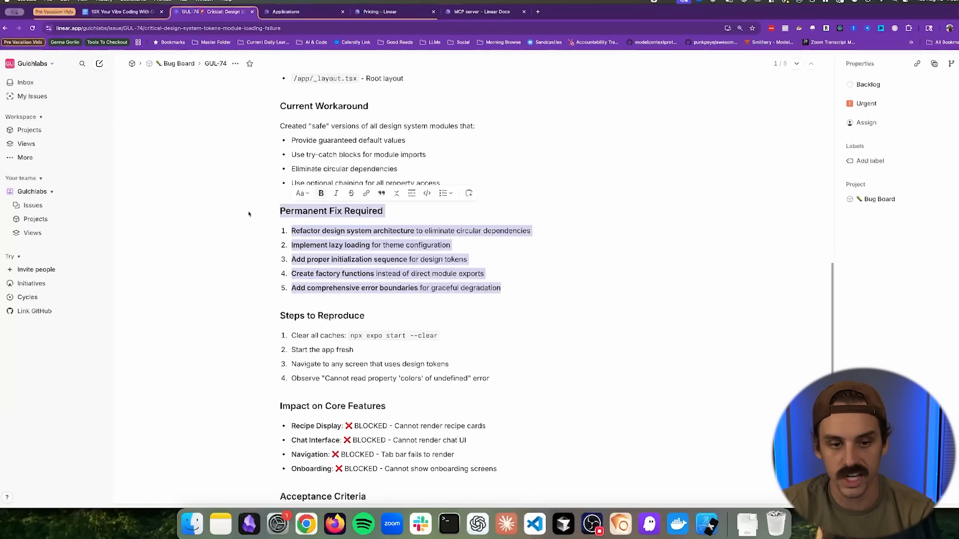
pyautogui.scroll(-3)
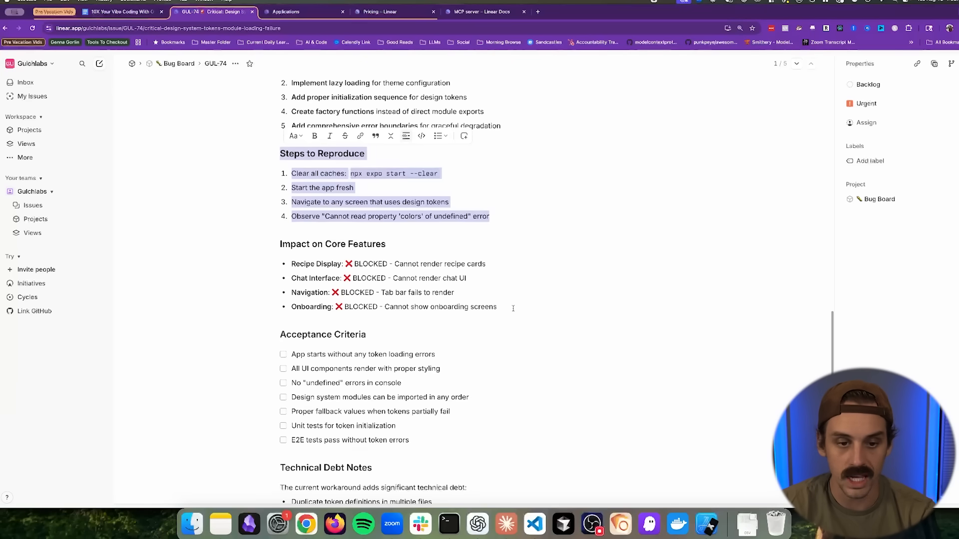
pyautogui.scroll(-3)
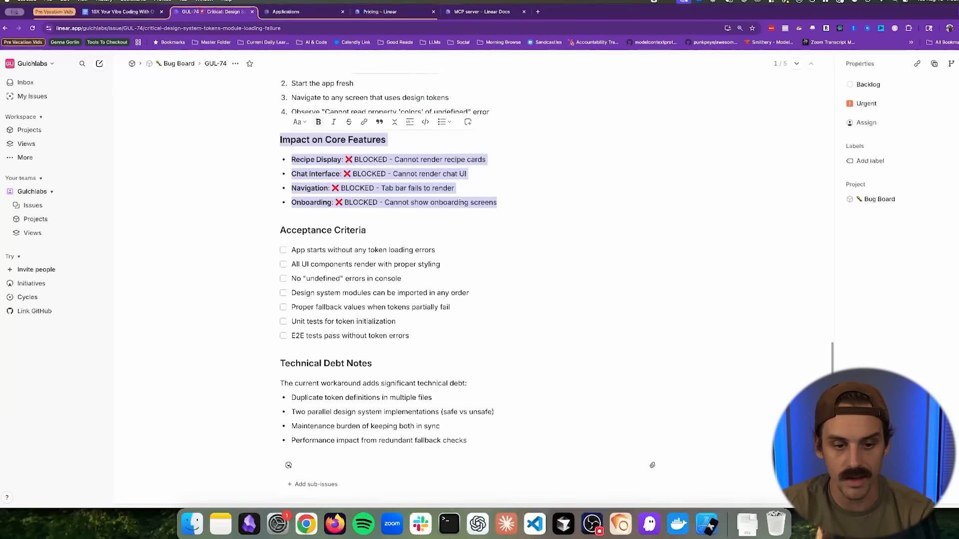
pyautogui.scroll(-3)
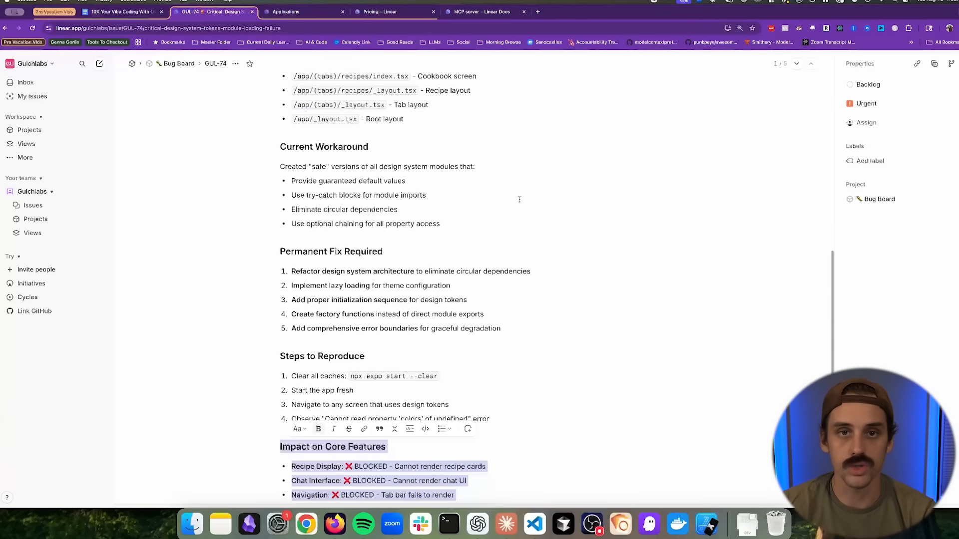
pyautogui.scroll(3)
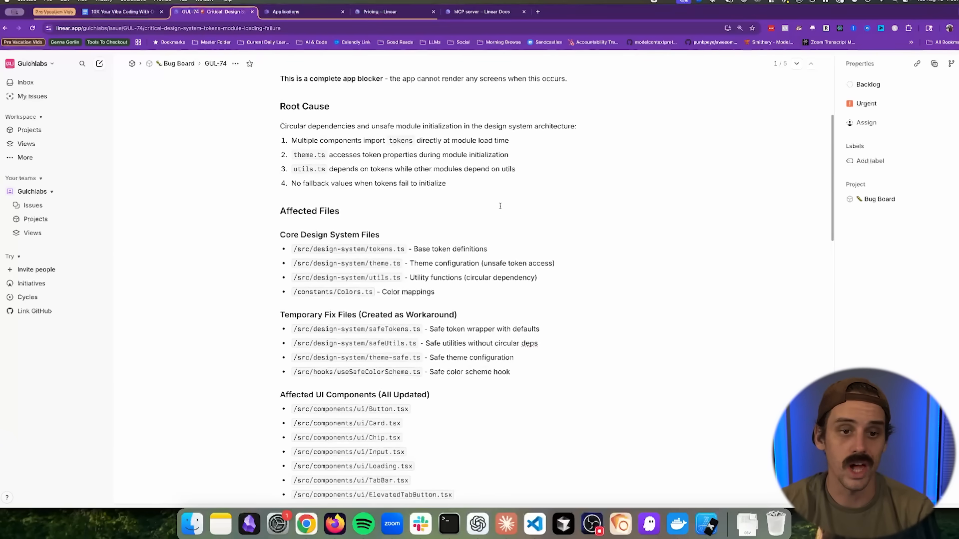
pyautogui.scroll(3)
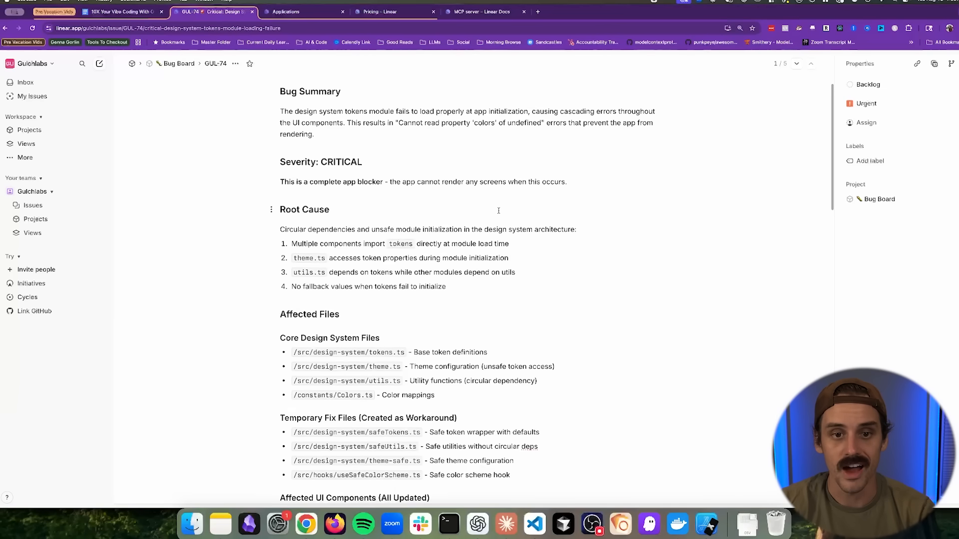
pyautogui.scroll(3)
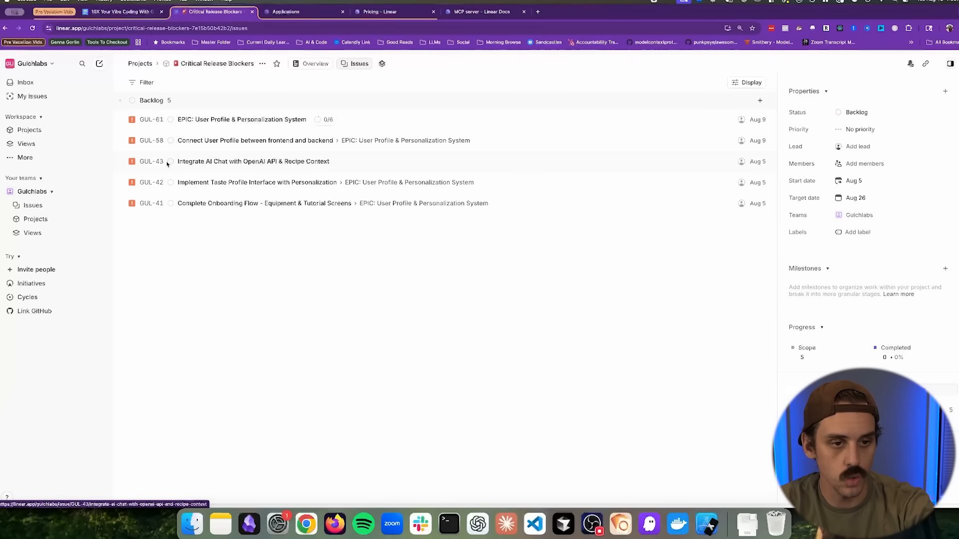
pyautogui.moveTo(302, 378)
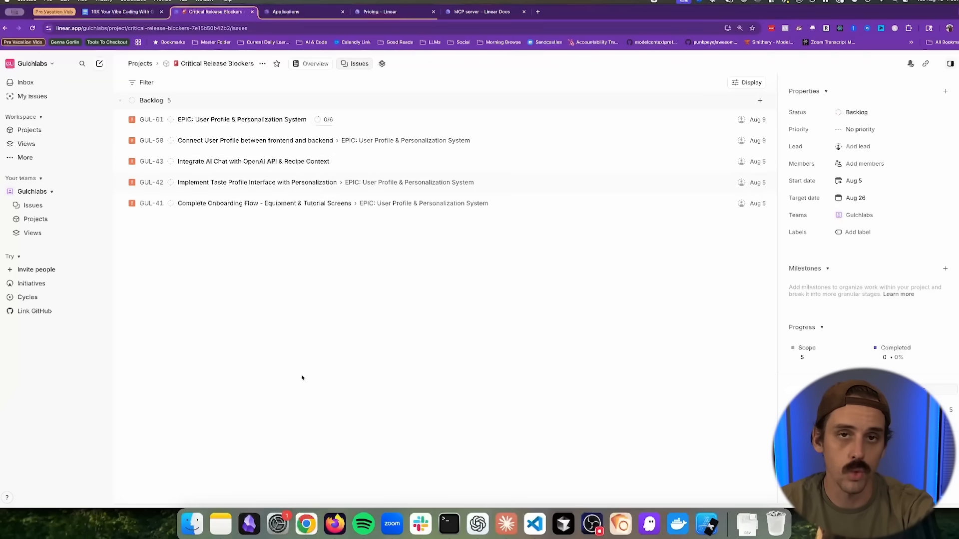
pyautogui.moveTo(153, 165)
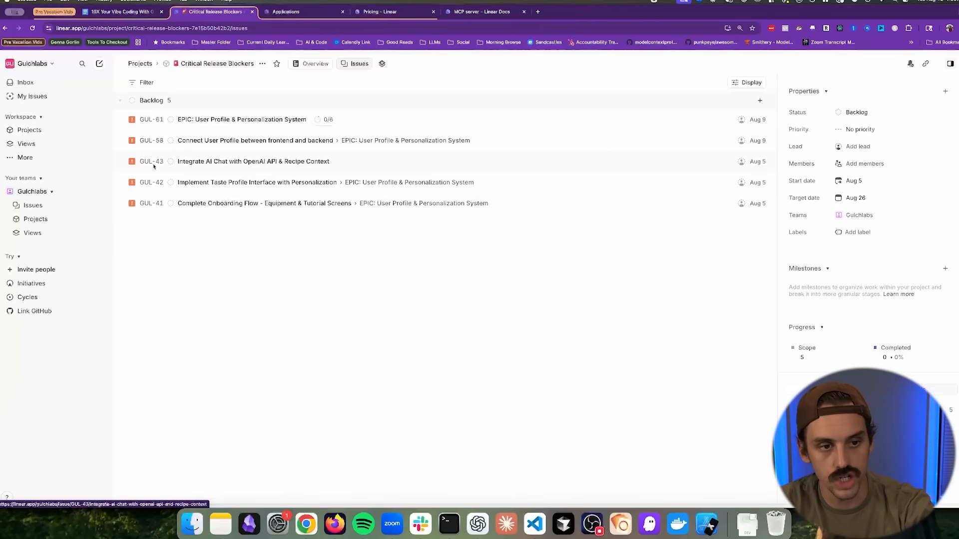
pyautogui.moveTo(180, 169)
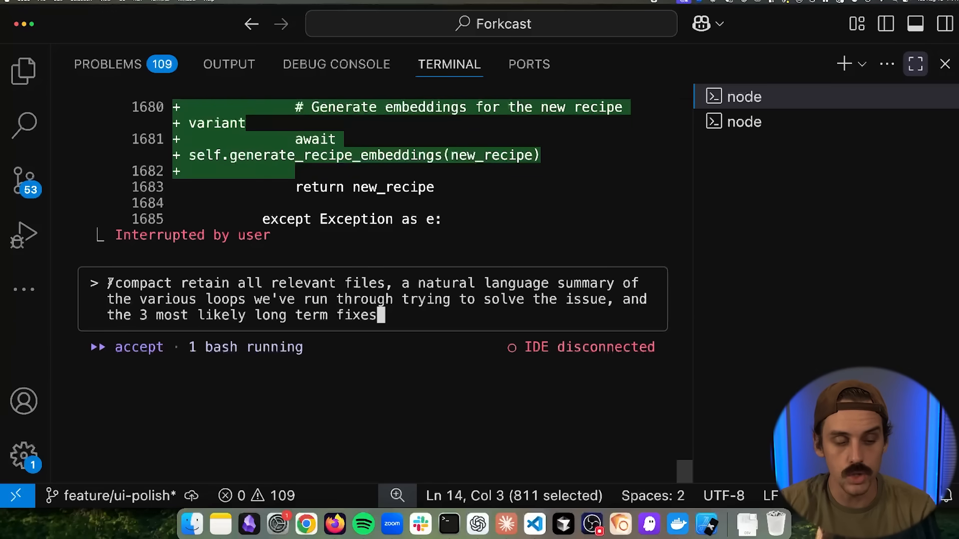
# Append a sentence asking what was tried that didn't end up working to the compaction prompt.
pyautogui.doubleClick(204, 283)
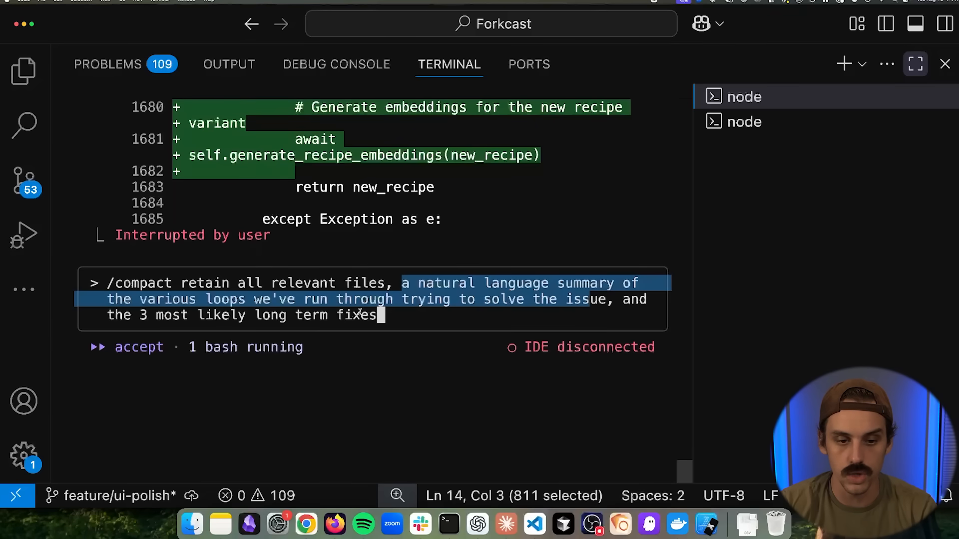
pyautogui.click(420, 315)
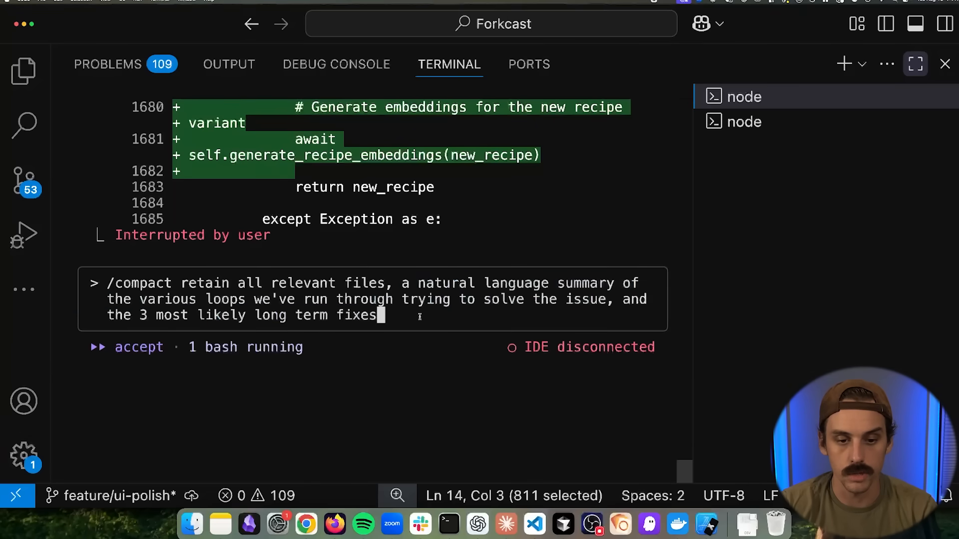
pyautogui.write('. I want to specifically know what we')
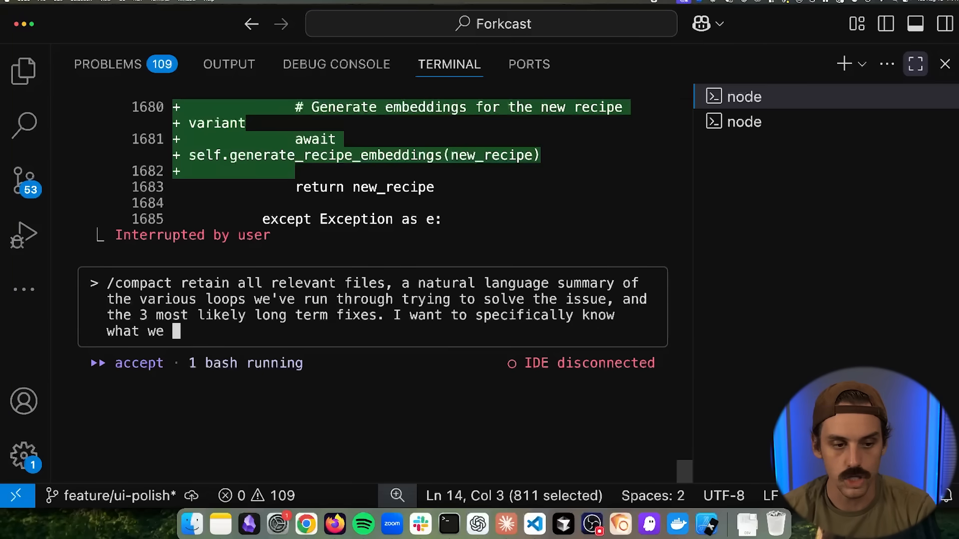
pyautogui.write("tried to do that didn't end up w")
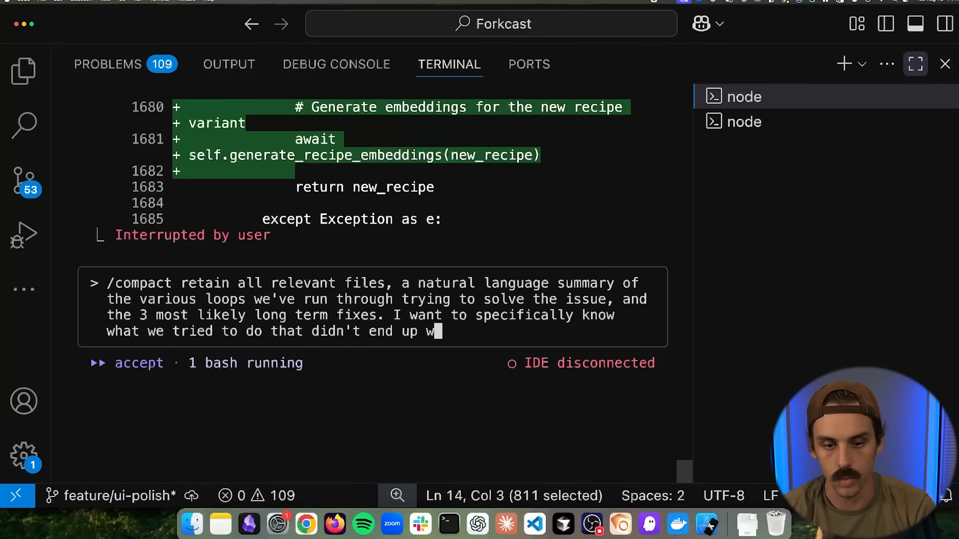
pyautogui.write('orking, so that it can b')
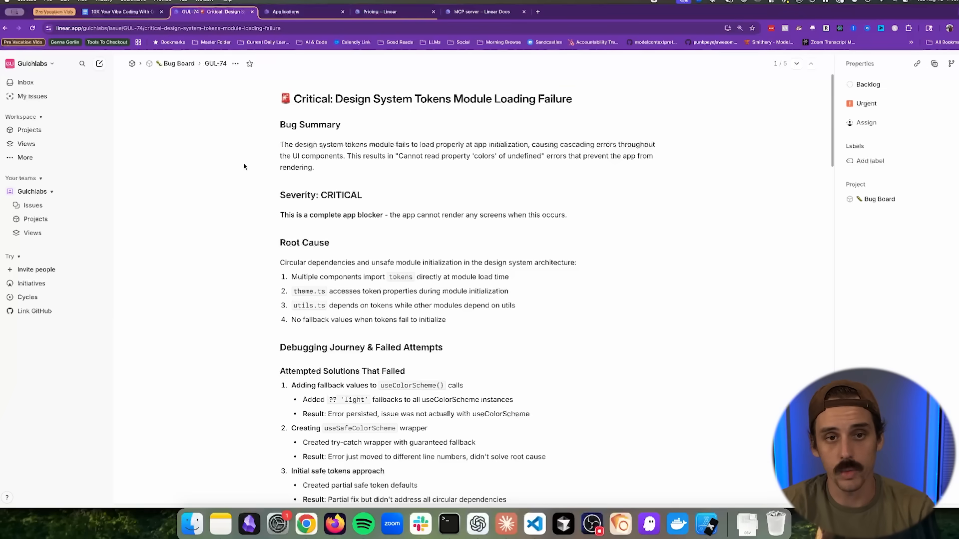
# Scroll GUL-74's summary and failed attempts down to the 3 Most Likely Long-Term Fixes section.
pyautogui.scroll(-3)
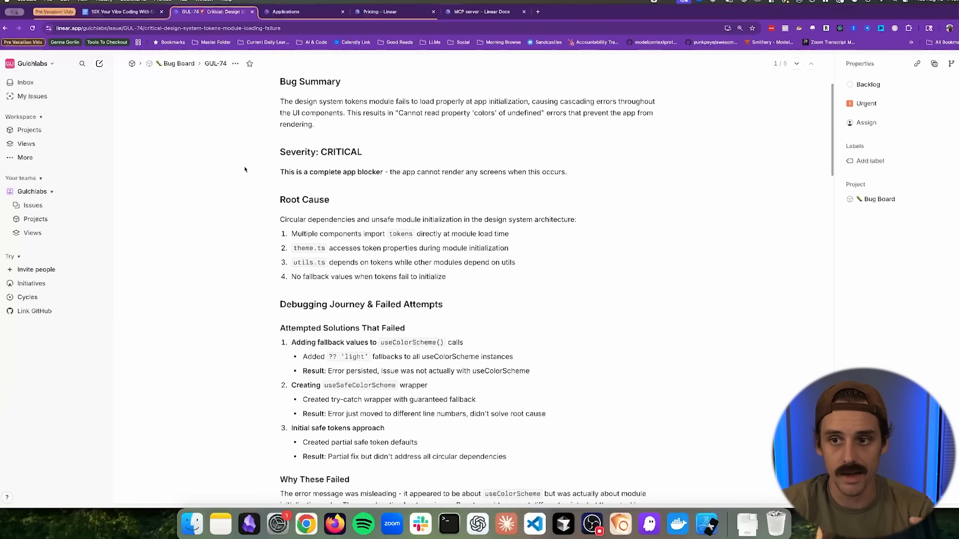
pyautogui.scroll(-3)
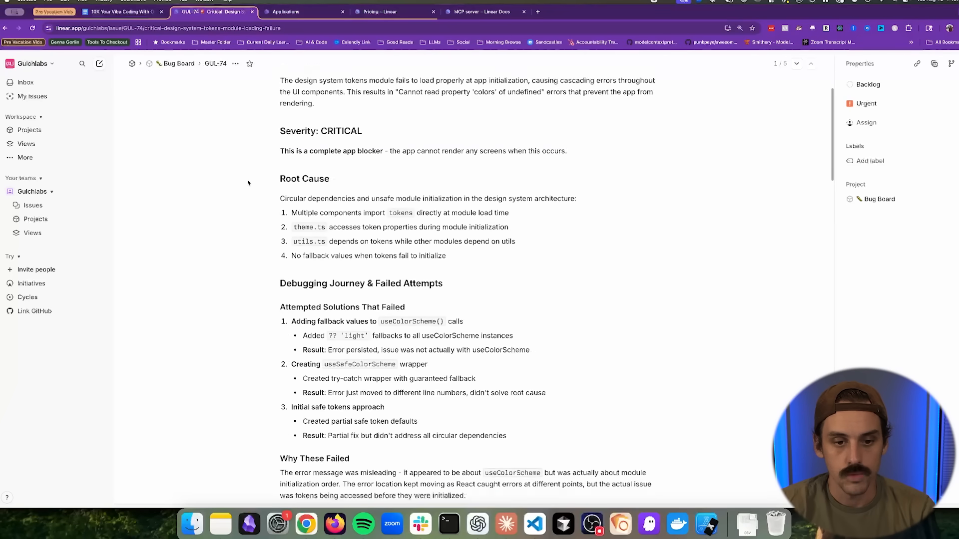
pyautogui.scroll(-3)
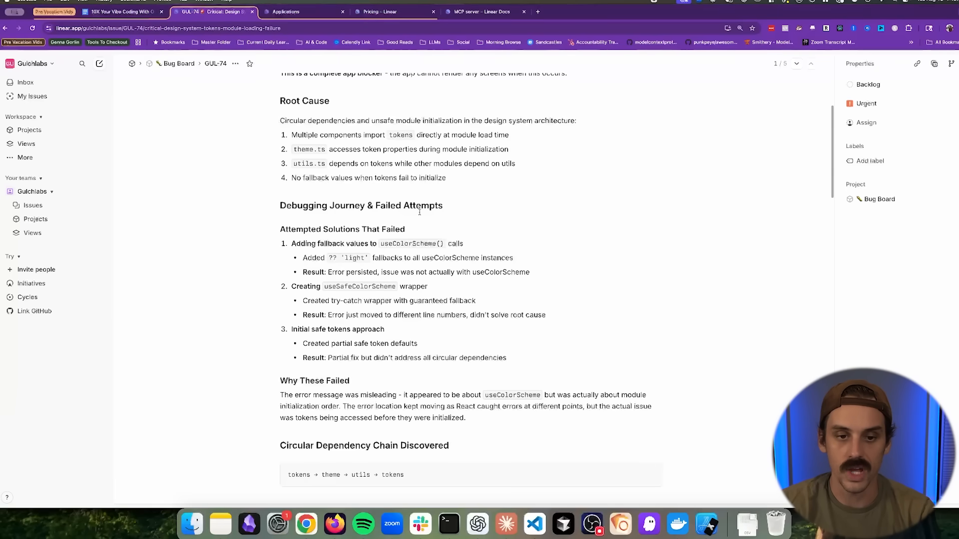
pyautogui.scroll(-3)
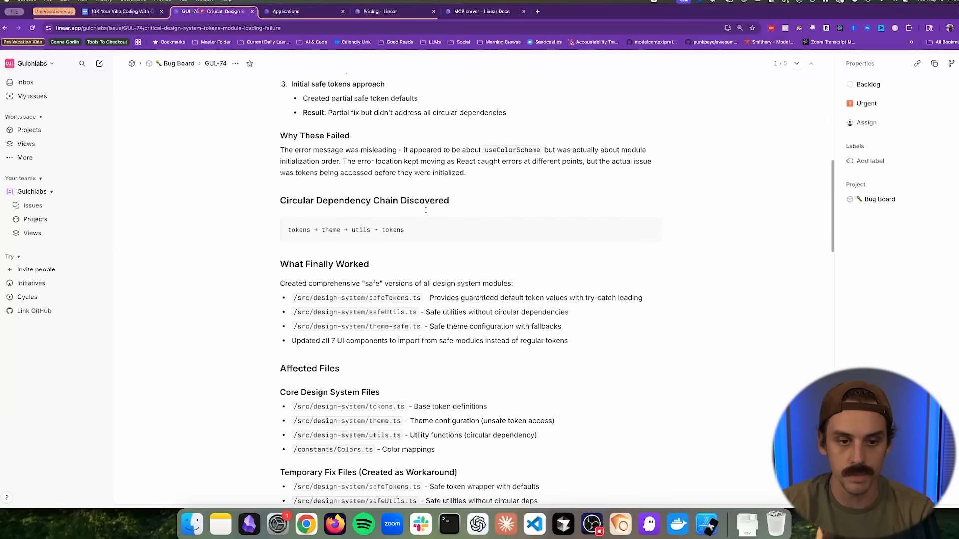
pyautogui.scroll(-3)
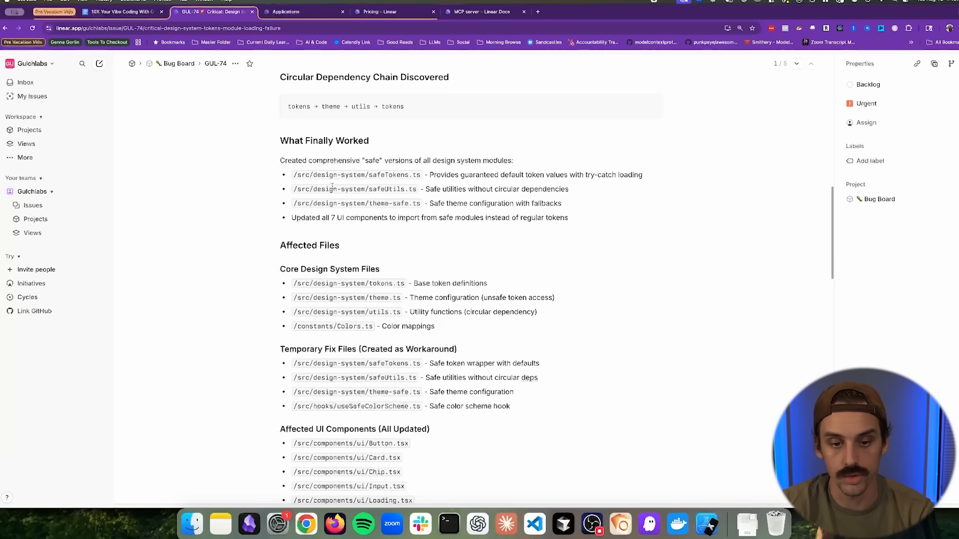
pyautogui.scroll(-3)
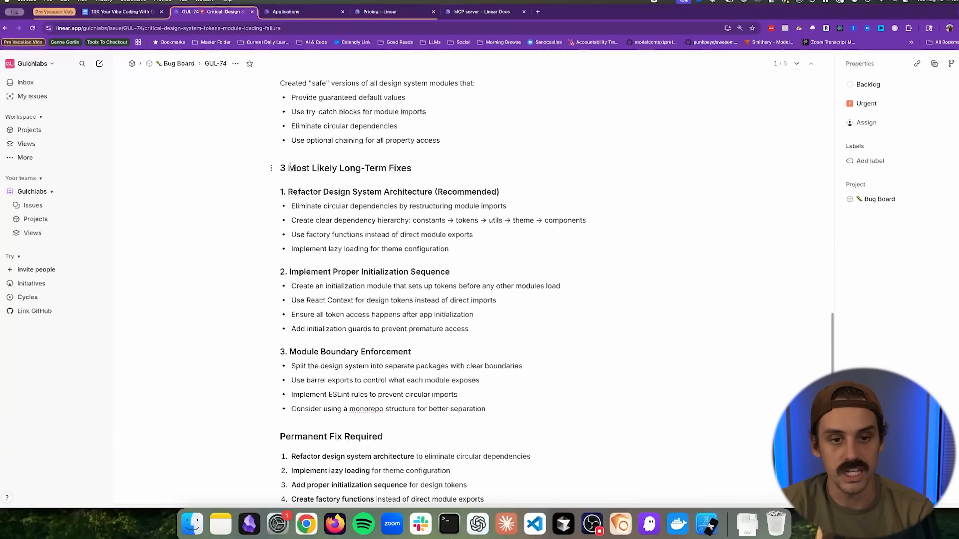
pyautogui.scroll(-3)
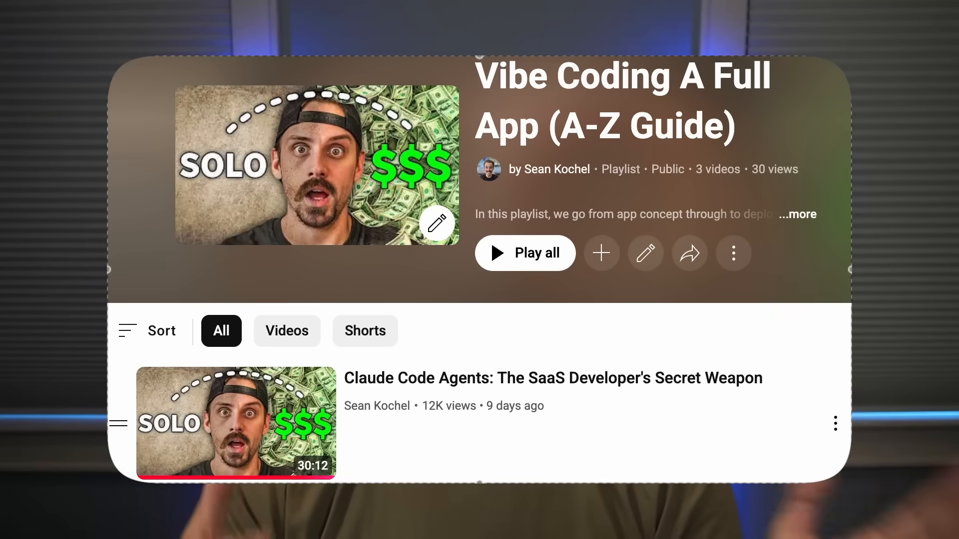
pyautogui.scroll(-3)
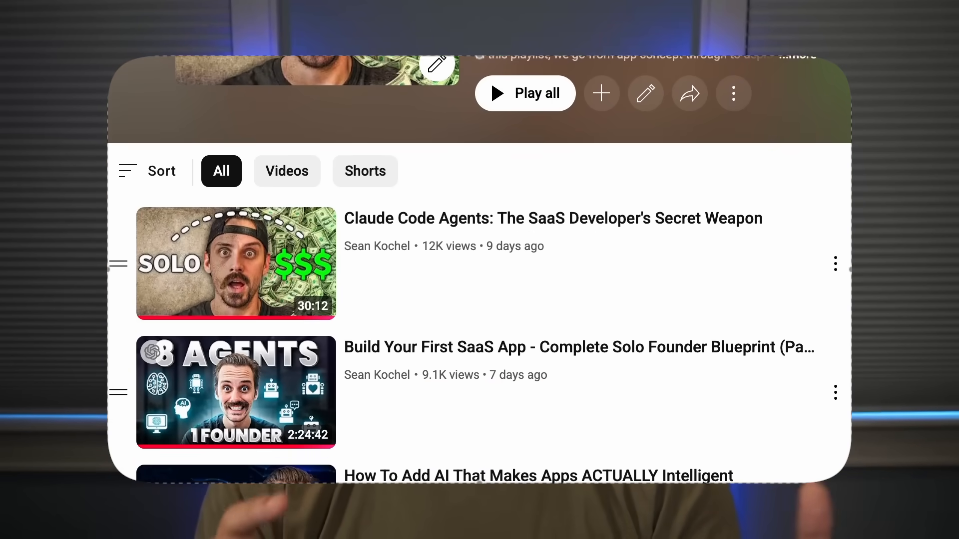